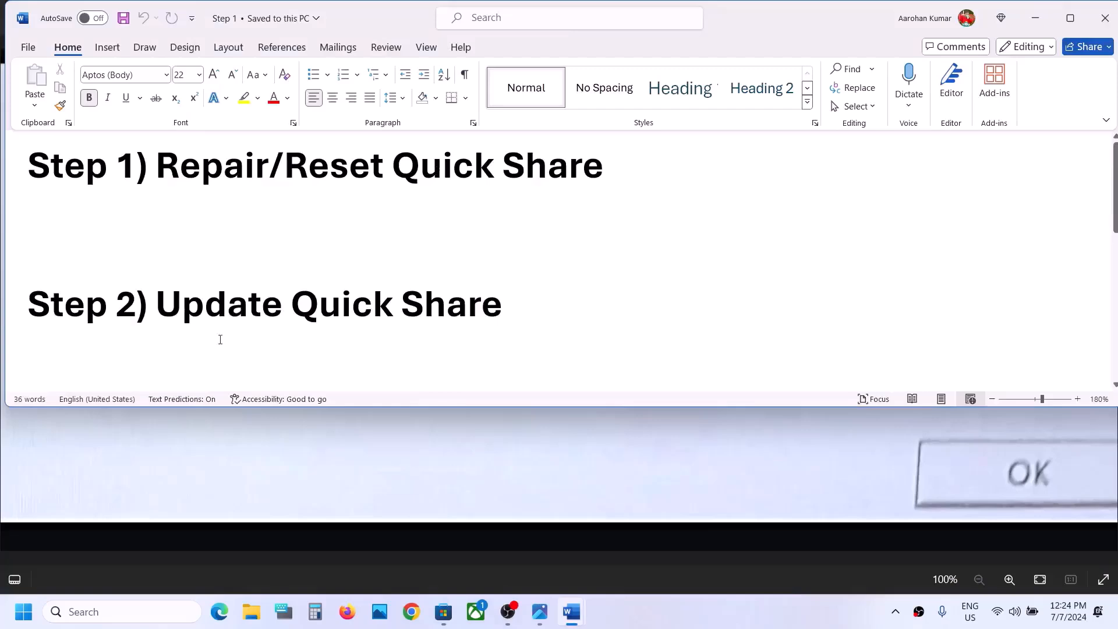
Launch Windows Settings from the Start menu's pinned apps.
left_click(22, 611)
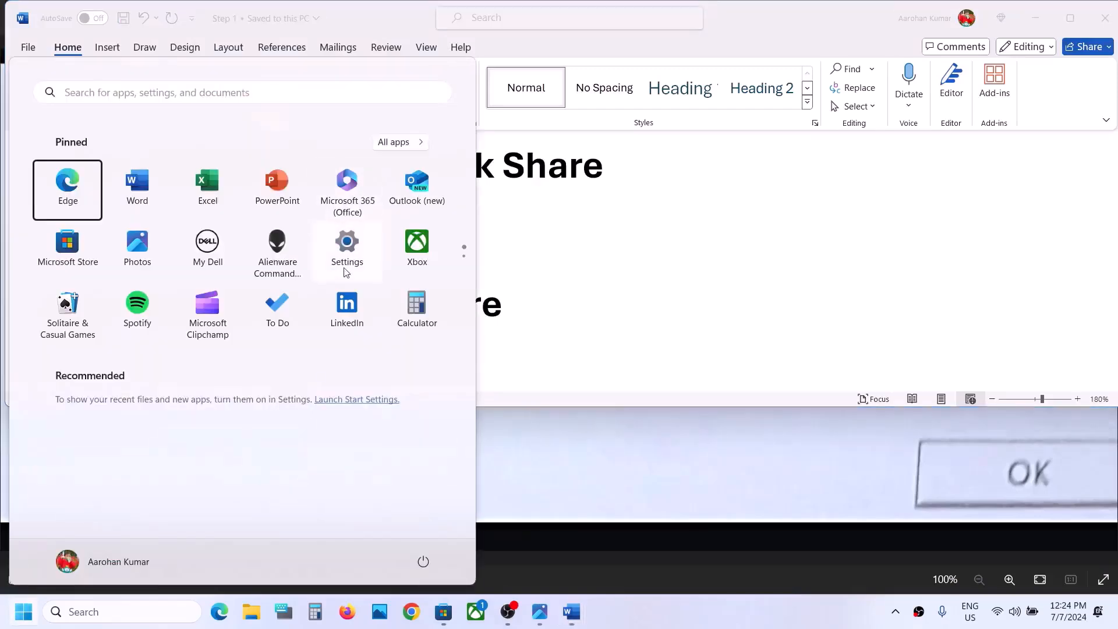
left_click(347, 242)
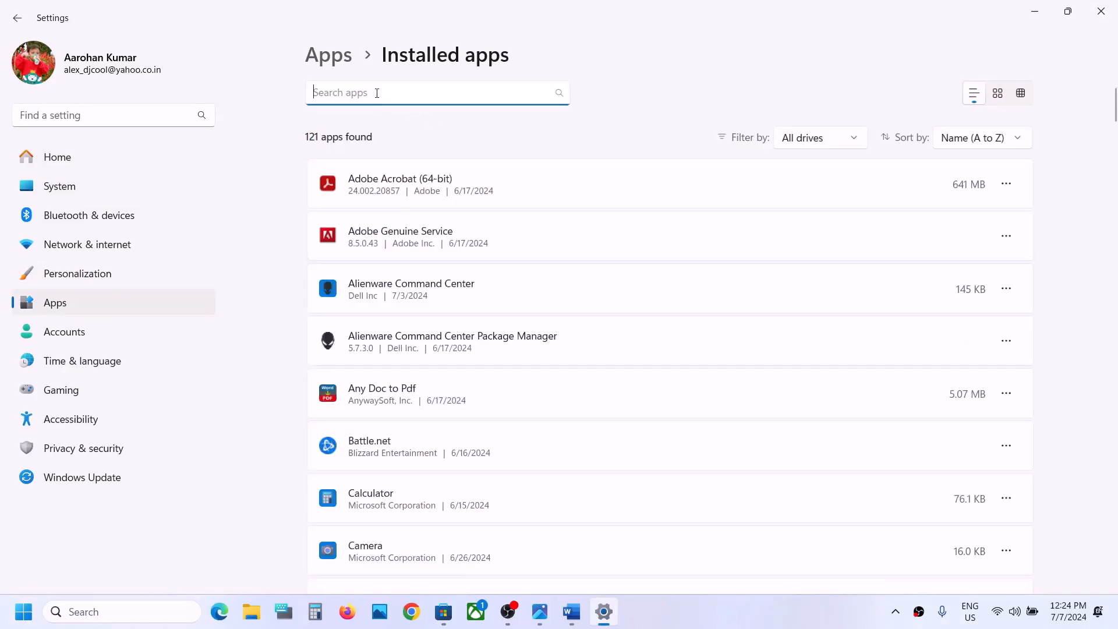
Search installed apps for 'quick' and run Repair in Quick Share's Advanced options.
type("quick")
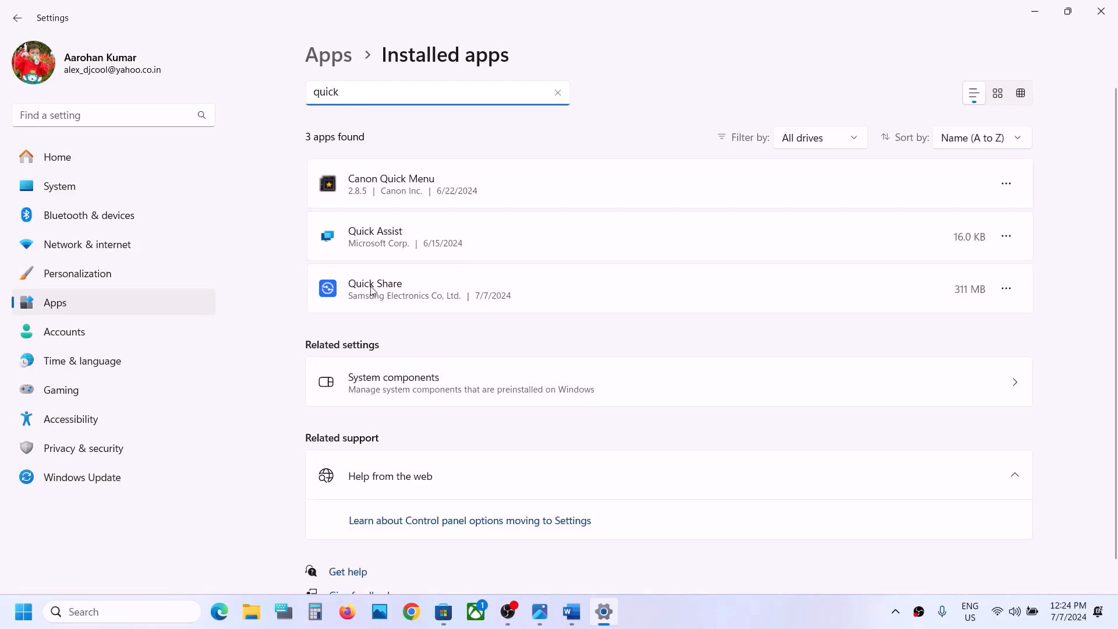
left_click(1006, 289)
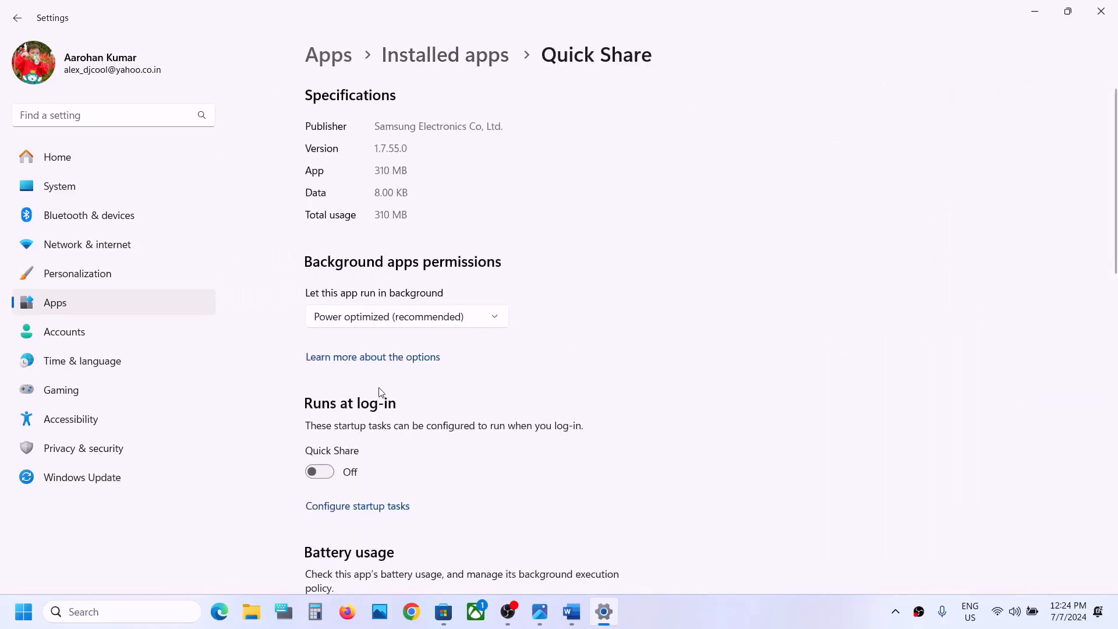
scroll("down", 3)
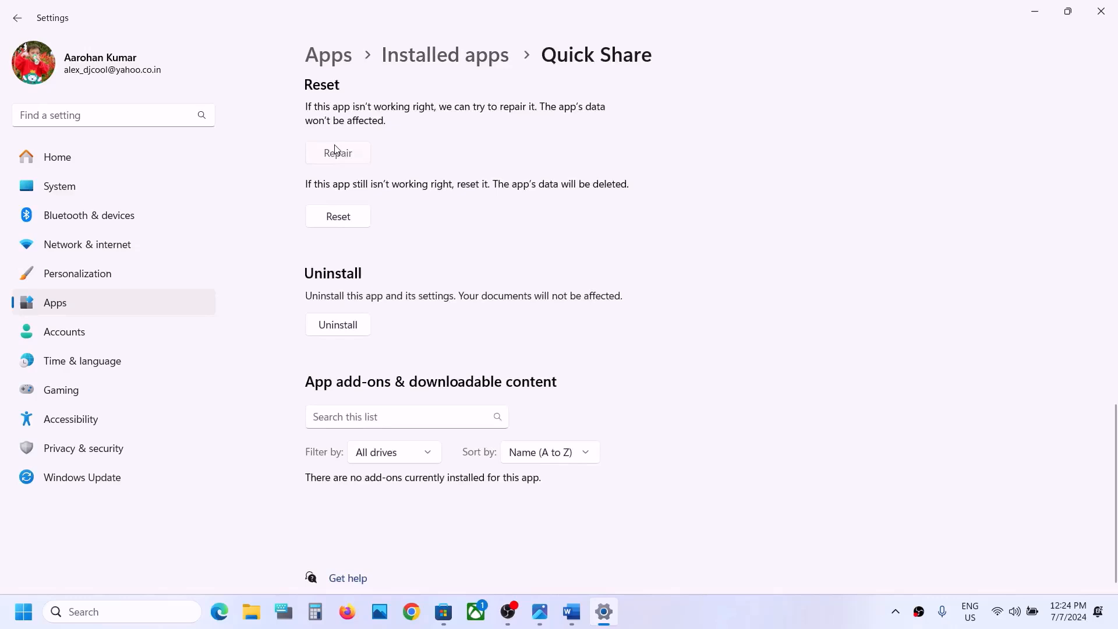
left_click(337, 153)
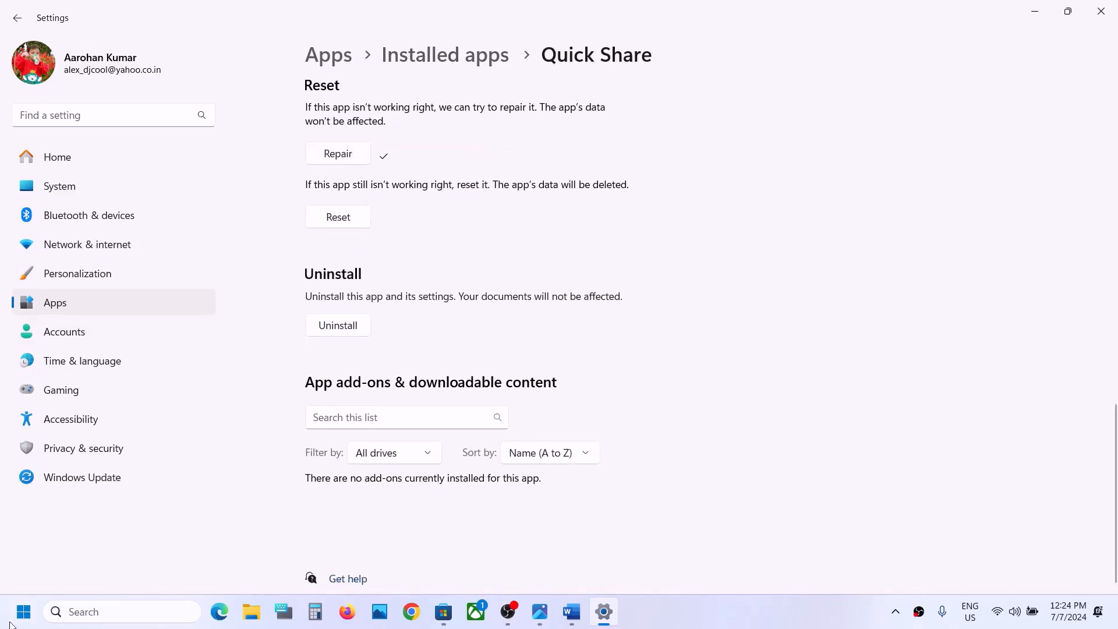
Reset Quick Share, confirming deletion of its app data in the popup.
left_click(23, 611)
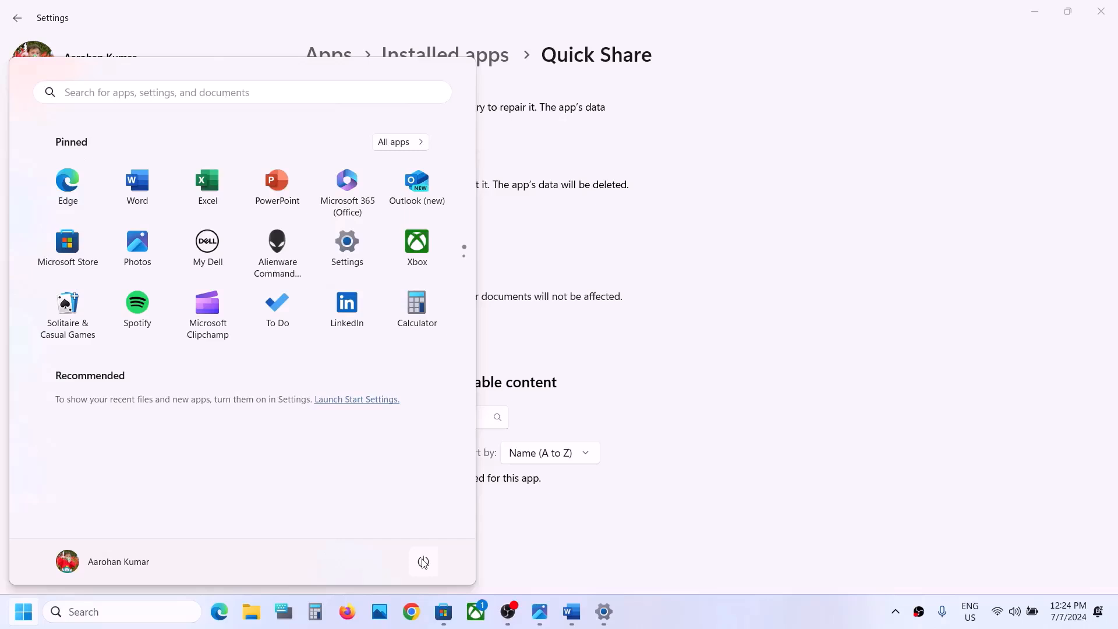
mouse_move(670, 392)
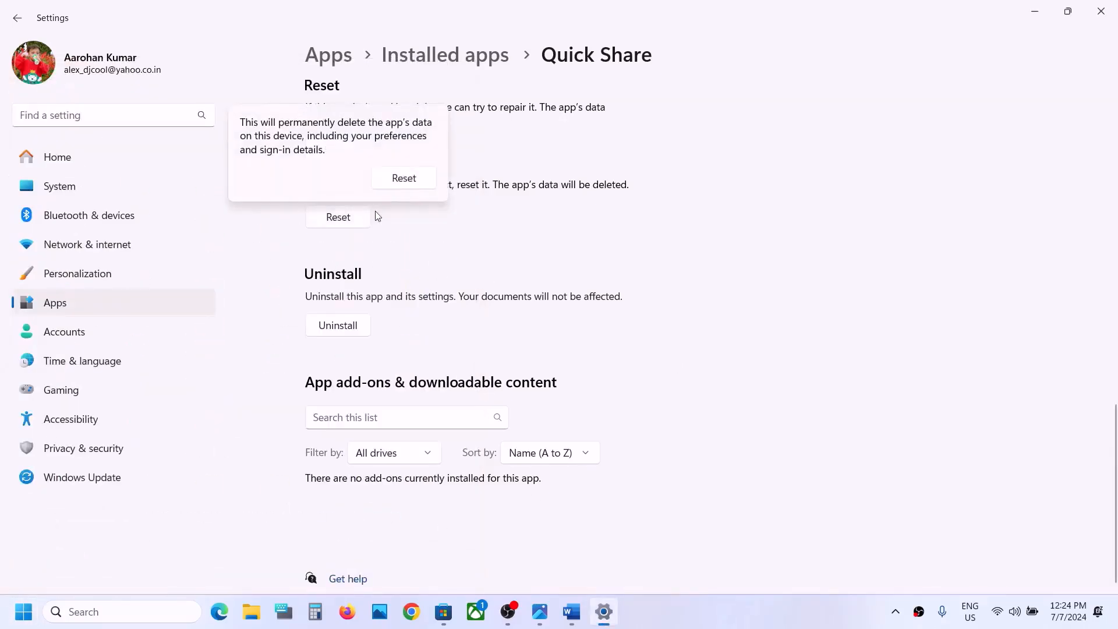
left_click(403, 178)
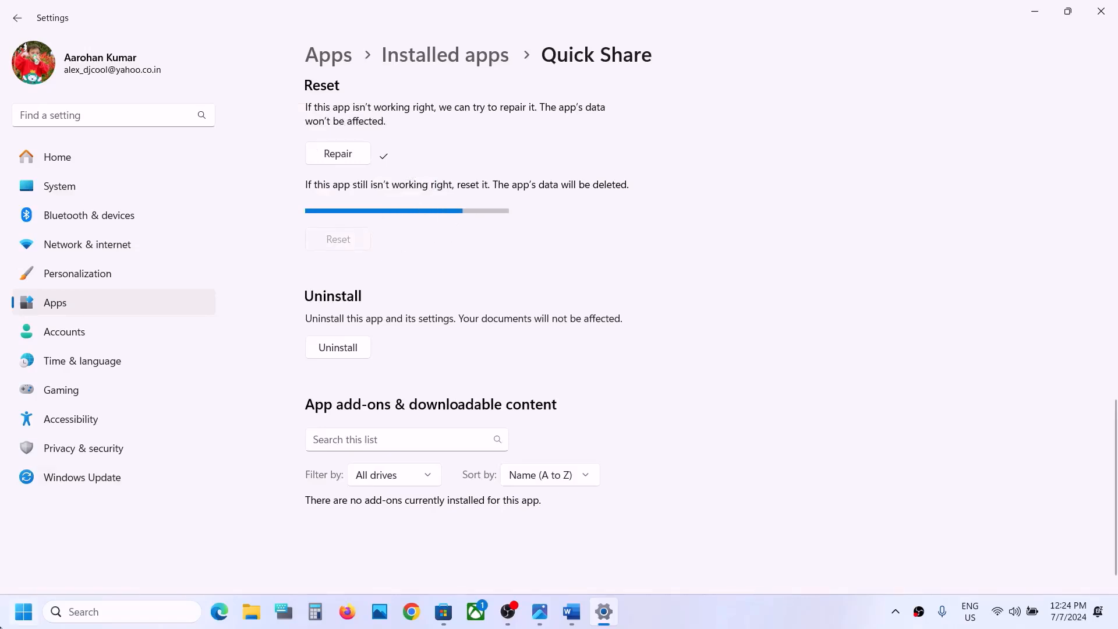
left_click(23, 611)
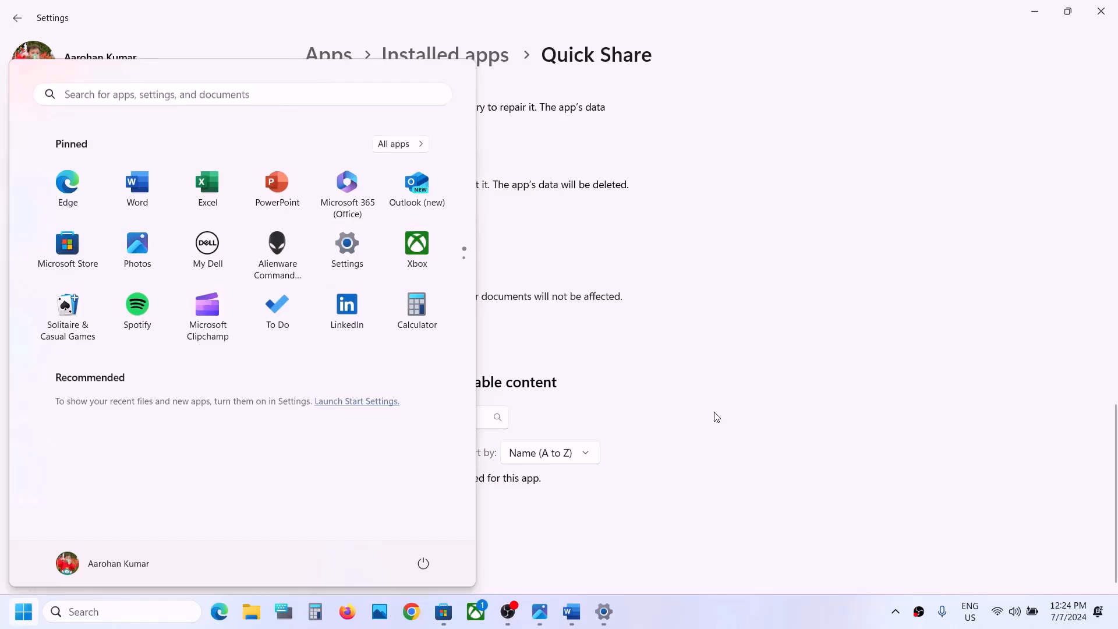
left_click(23, 611)
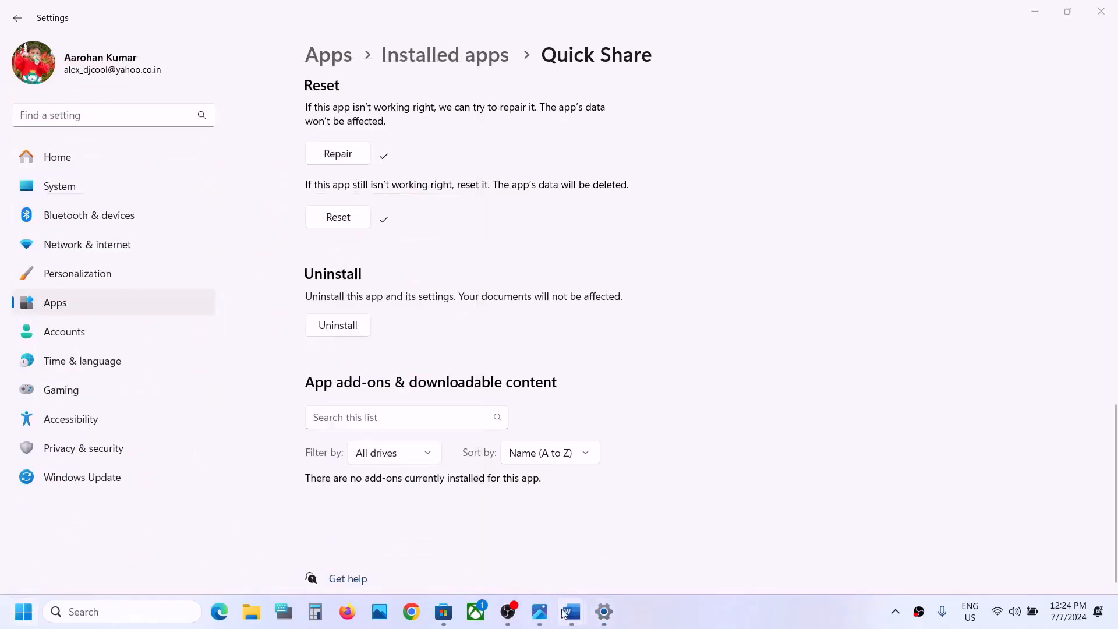
Open Microsoft Store's Library to see Quick Share listed as modified moments ago.
left_click(570, 611)
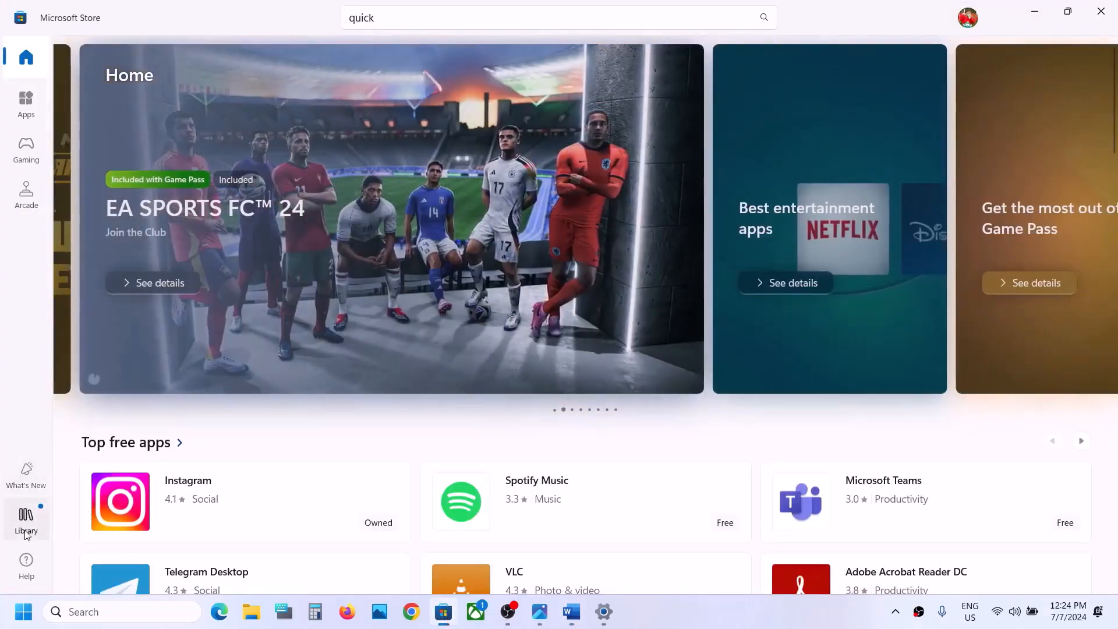
left_click(26, 521)
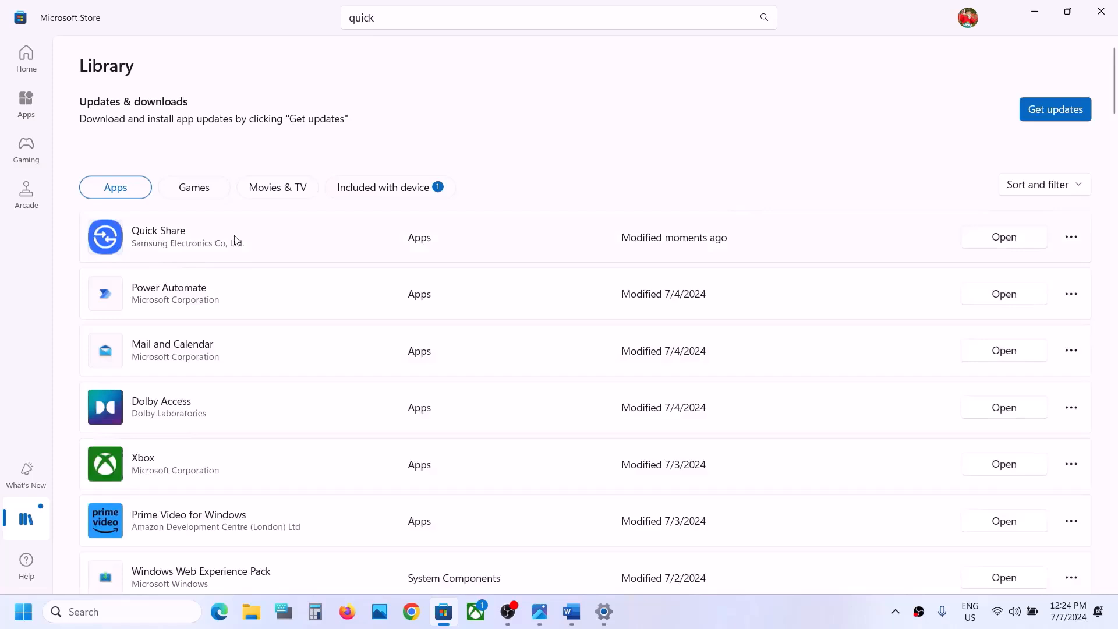
mouse_move(976, 236)
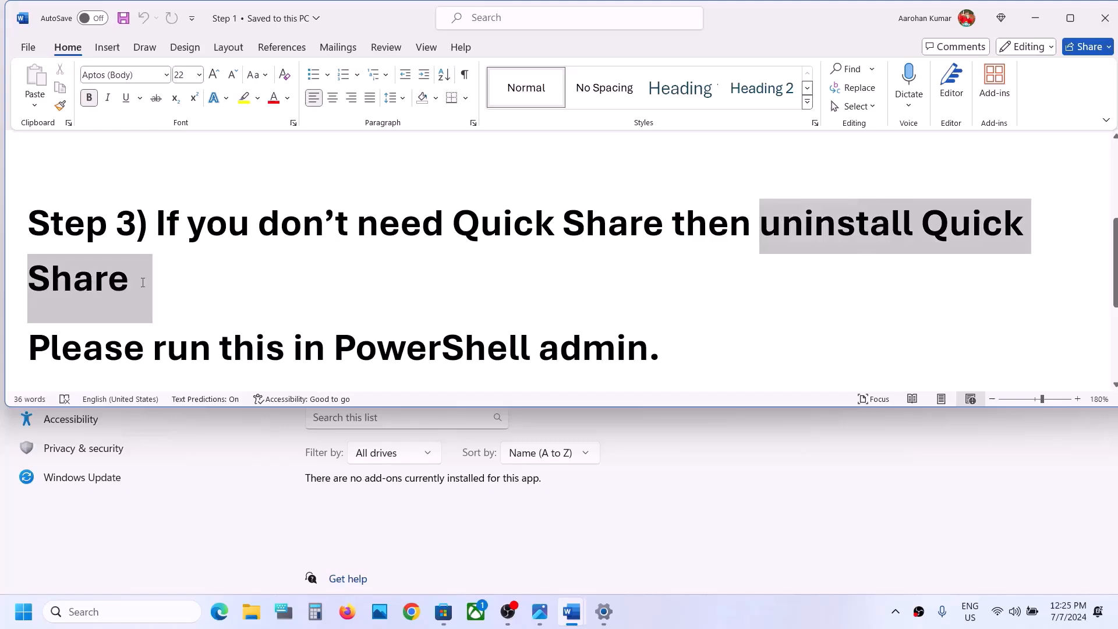
Bring the PowerShell uninstall command into view in Word, then relaunch Settings.
left_click(128, 278)
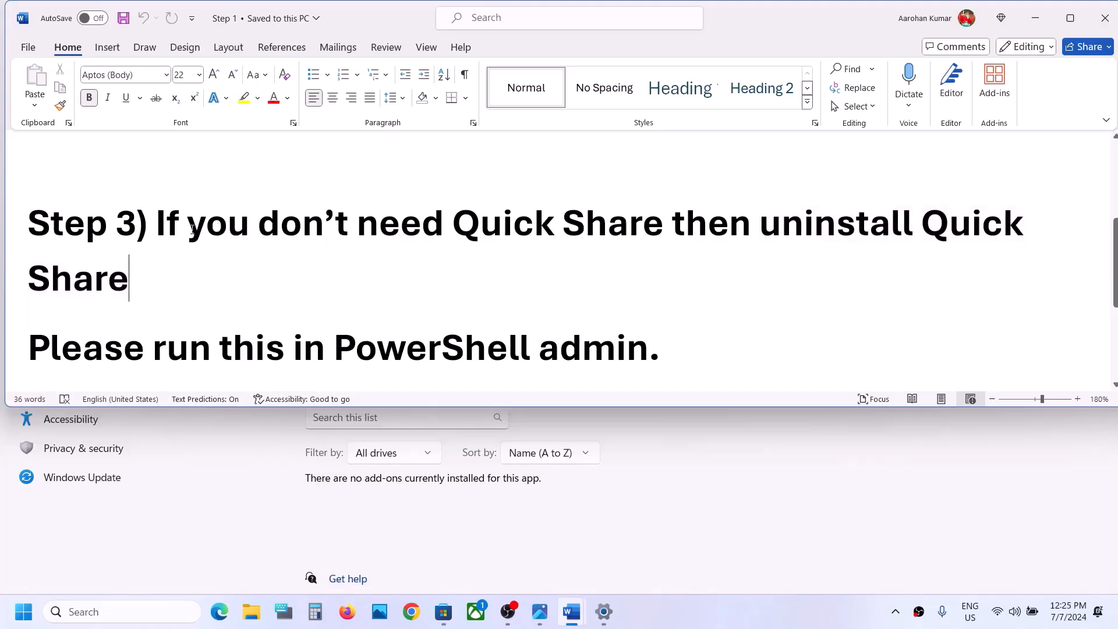
left_click_drag(188, 222, 667, 223)
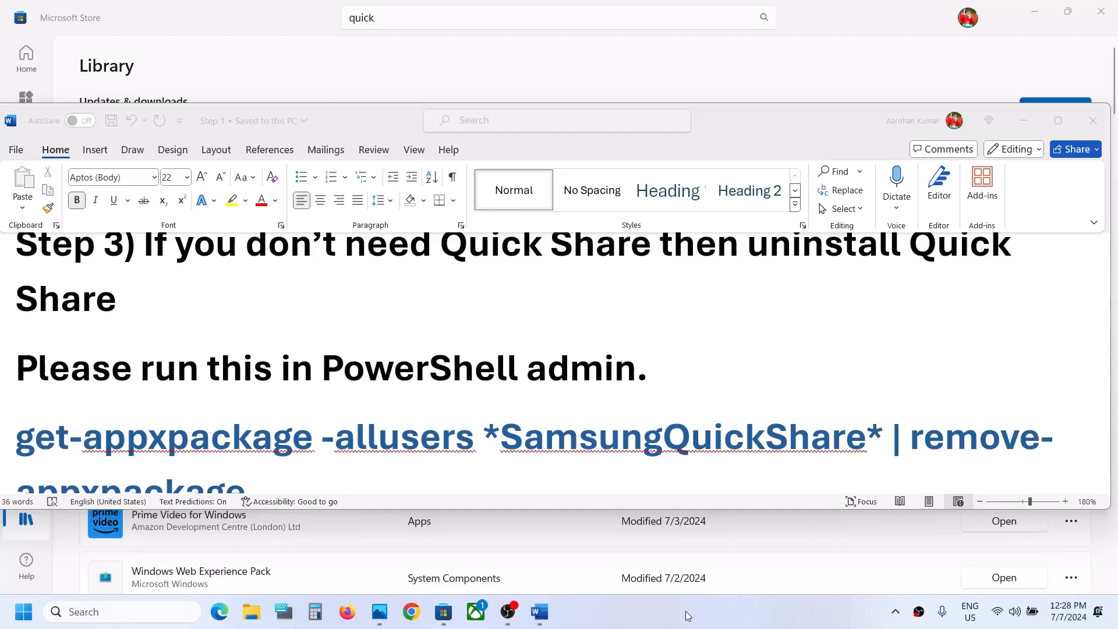
left_click(21, 611)
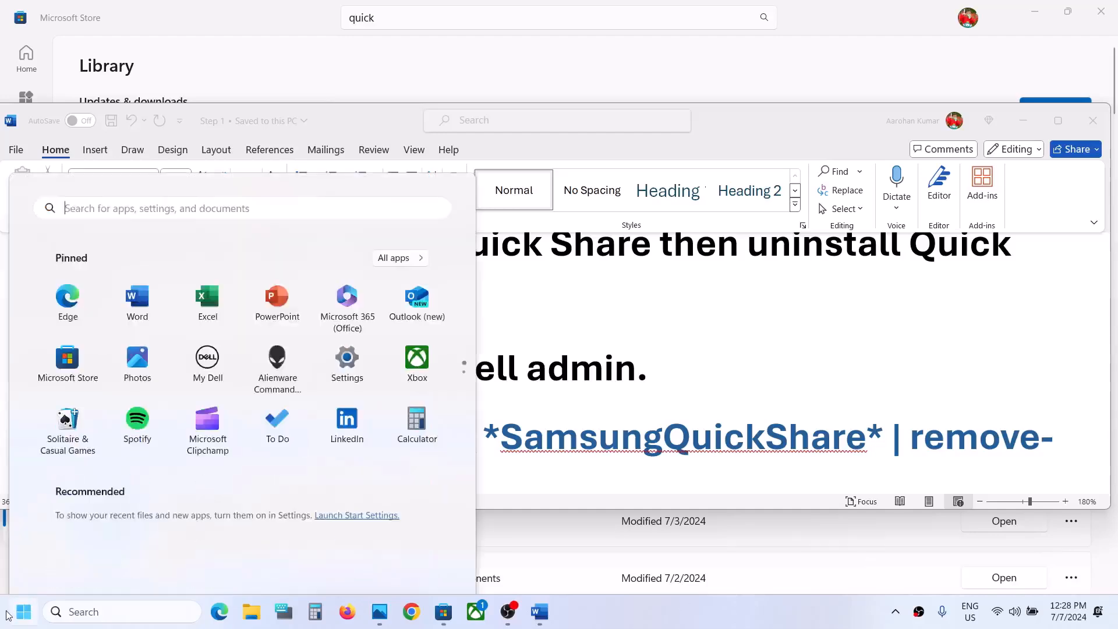
left_click(346, 360)
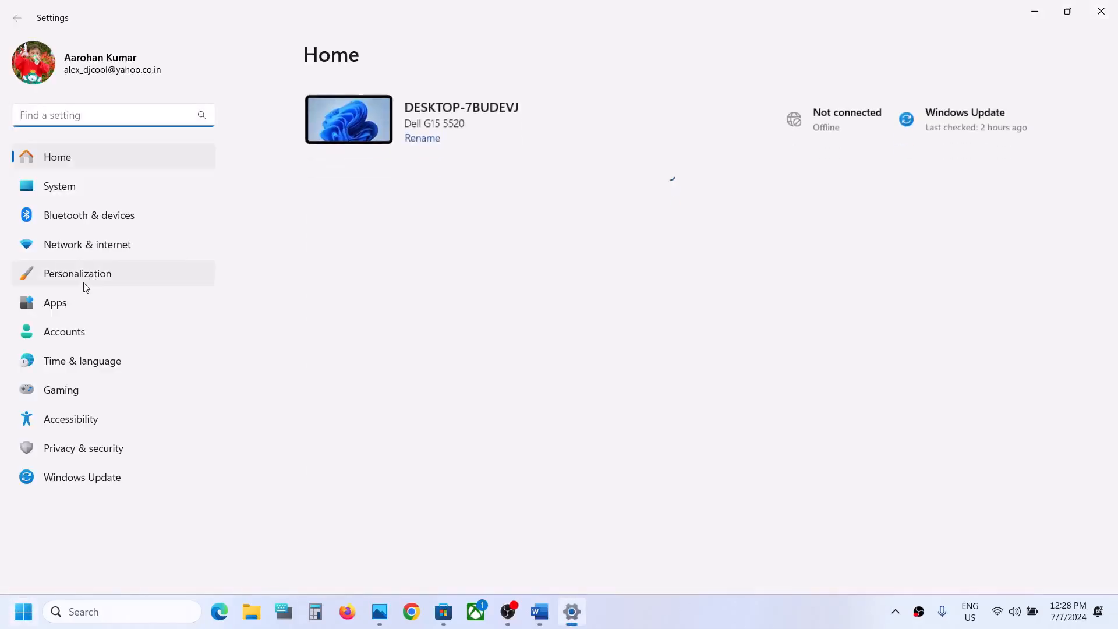
Search installed apps for 'quick' to list Quick Share again.
left_click(55, 302)
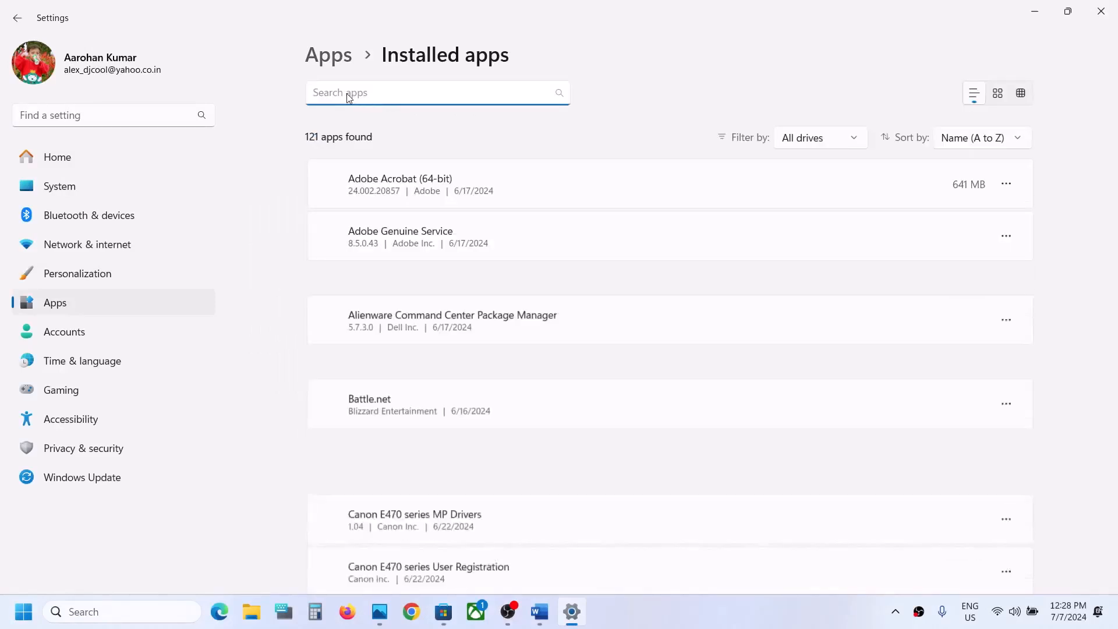
type("quic")
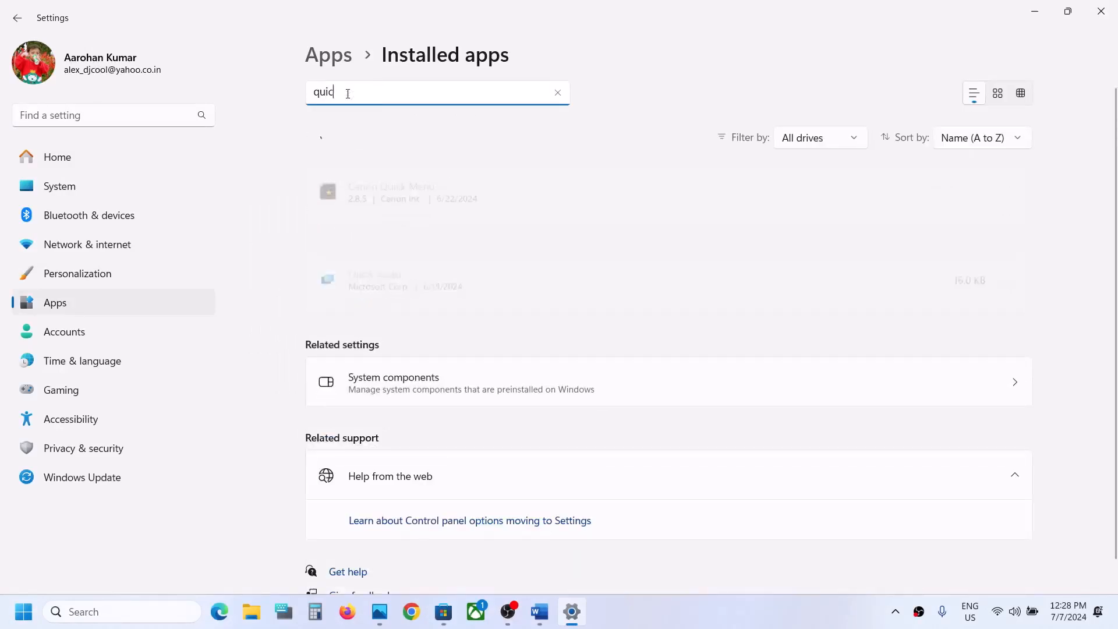
type("k")
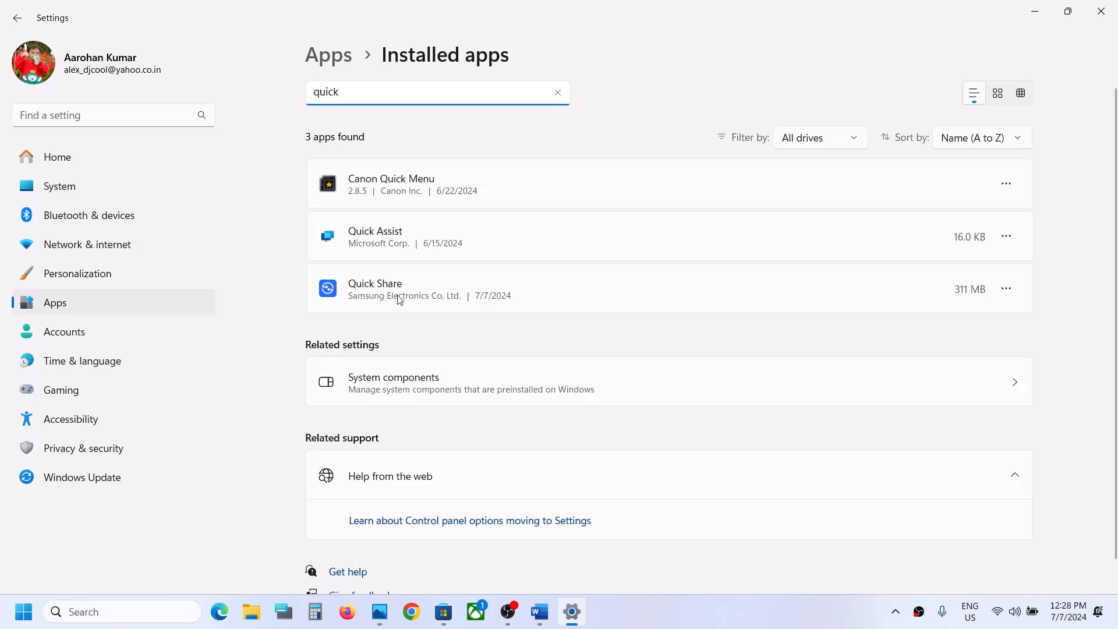
left_click(1006, 289)
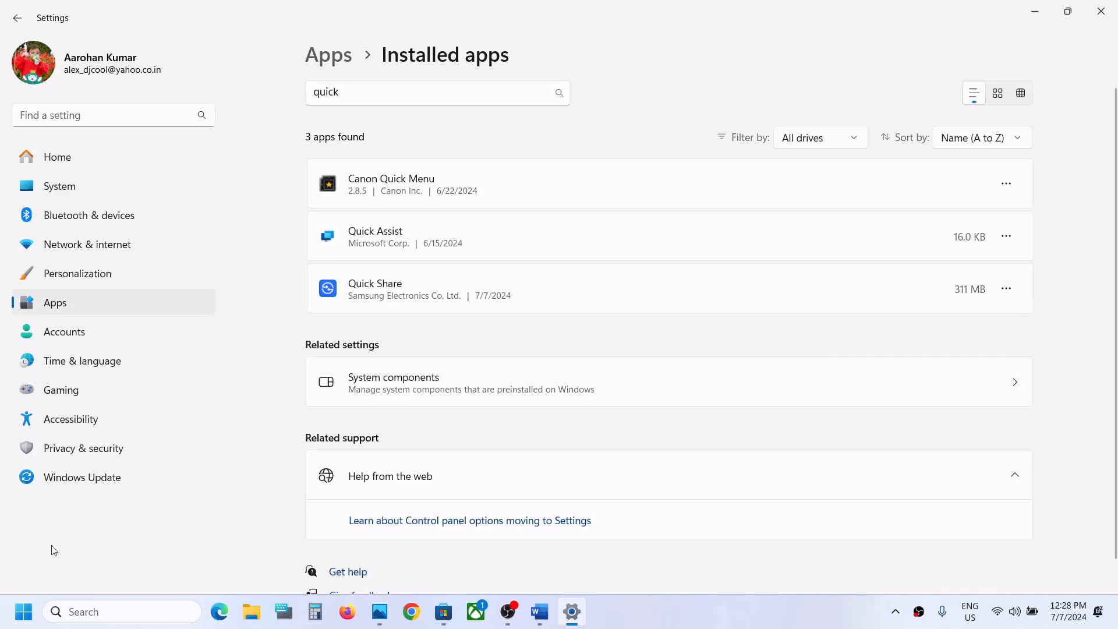
left_click(23, 611)
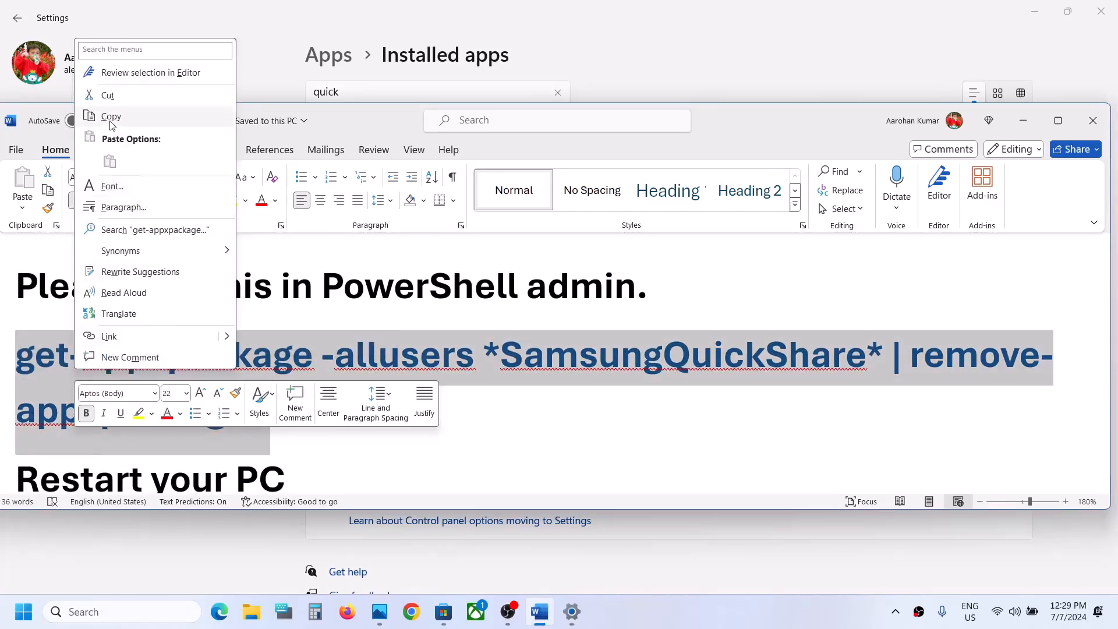
Copy the removal command and search Start for 'powershell' to run it as administrator.
left_click(24, 611)
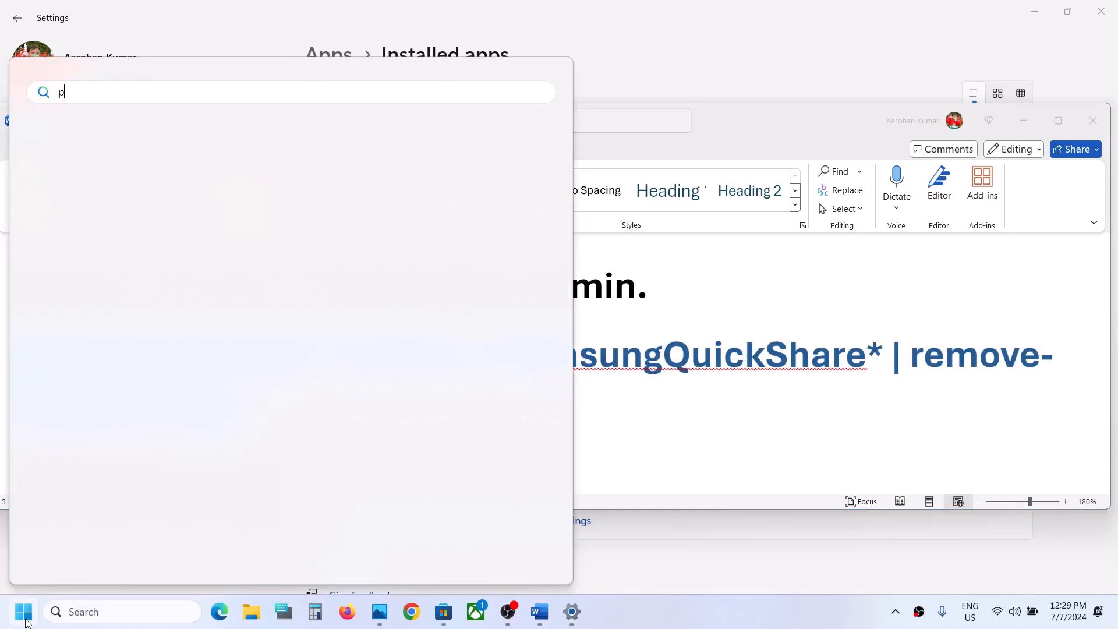
type("owershell")
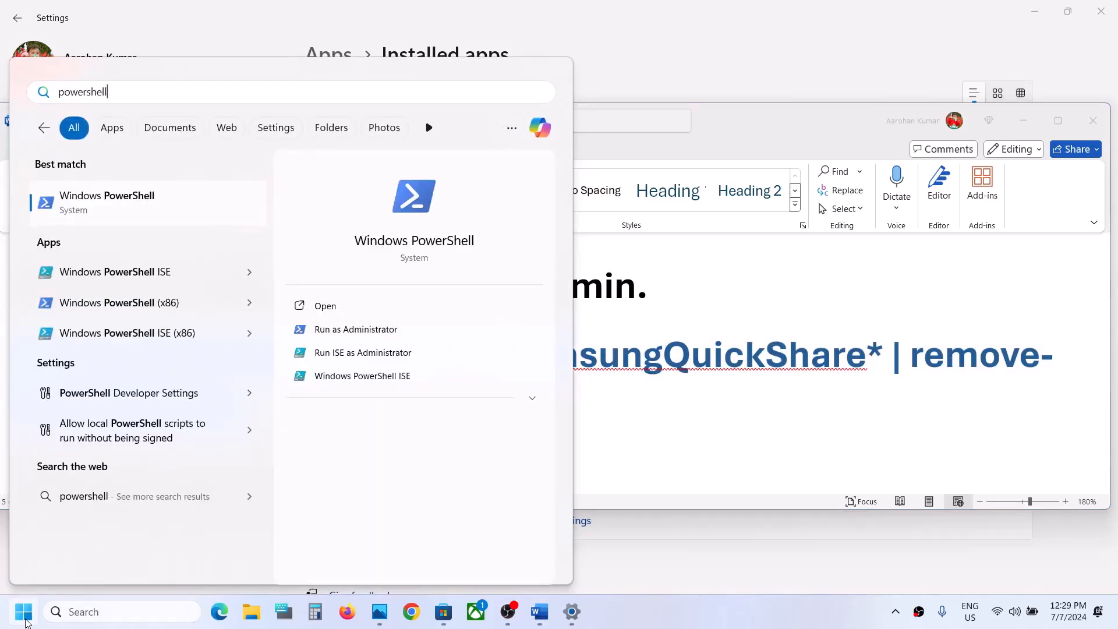
right_click(107, 202)
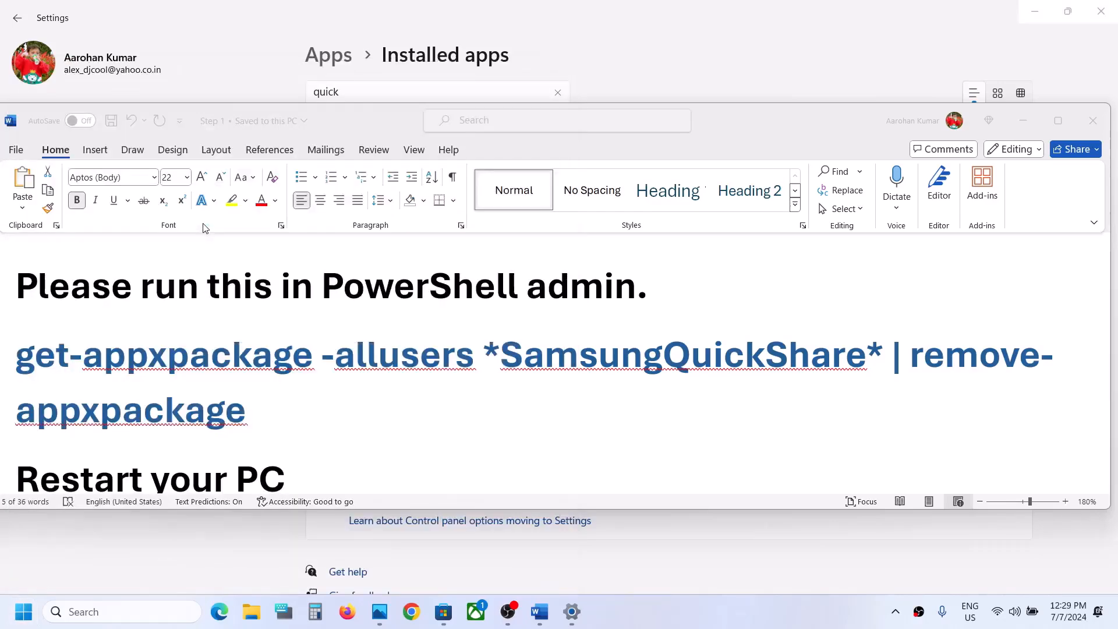
mouse_move(449, 419)
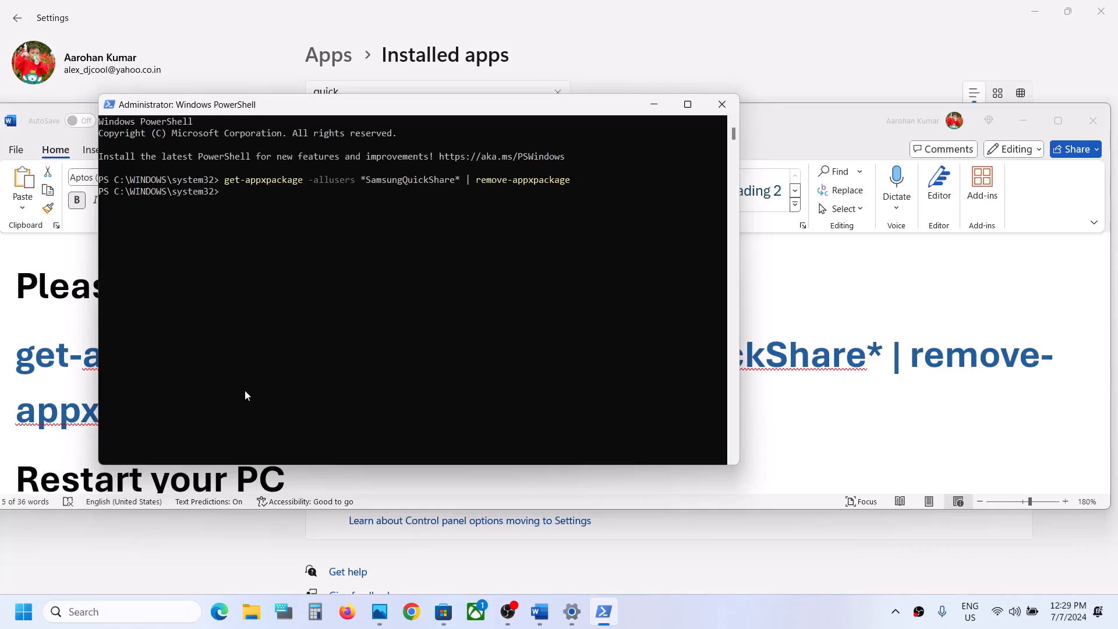
After the admin removal command runs, show Start's power options to restart the PC.
left_click(22, 611)
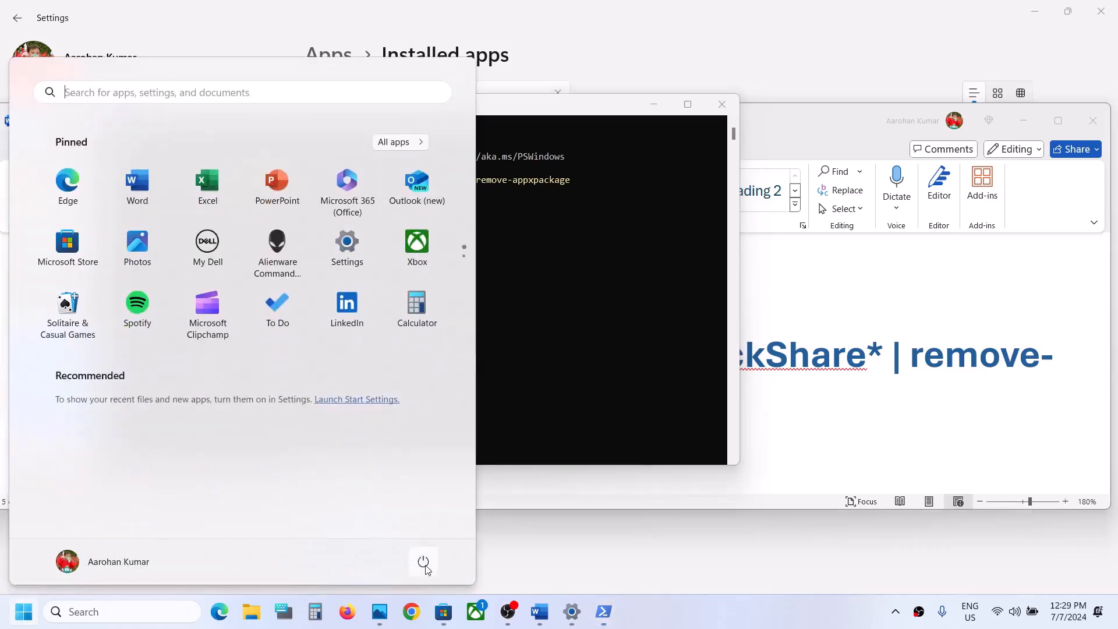
left_click(423, 562)
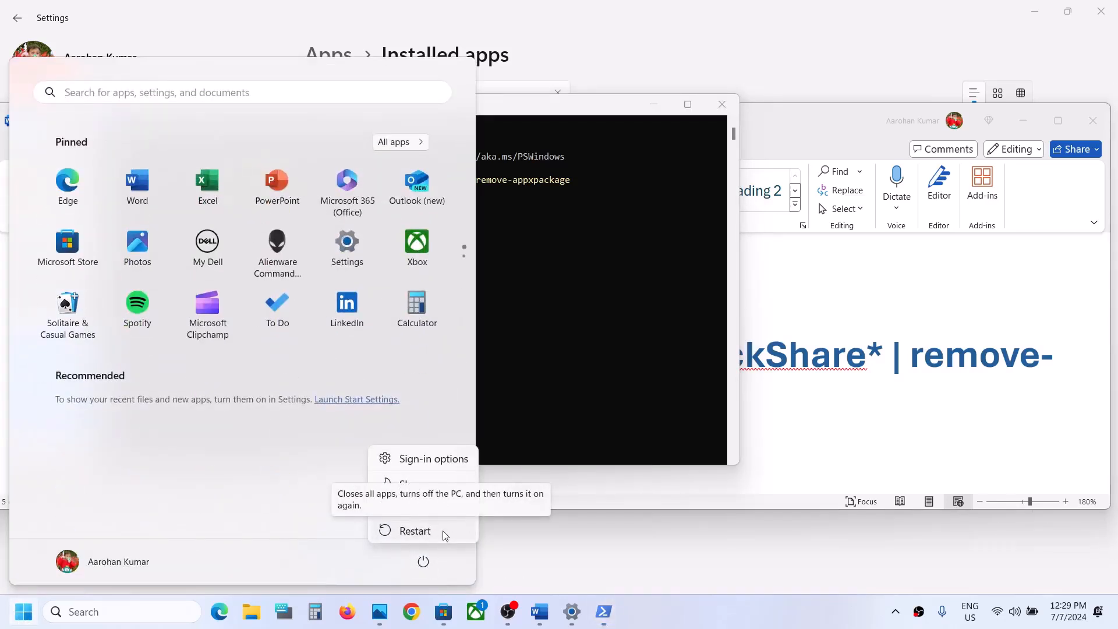